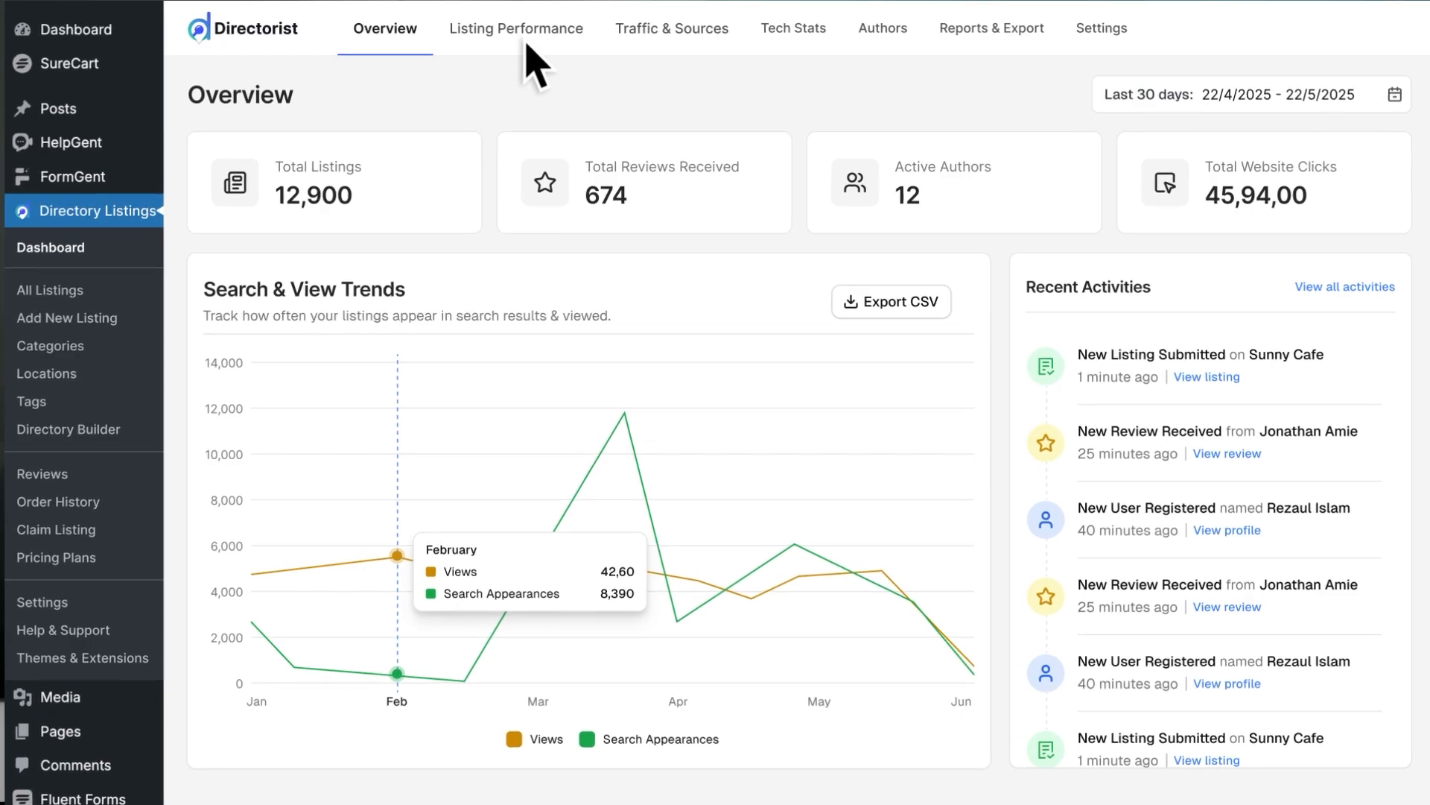
Step: Tour the Listing Performance and Traffic & Sources analytics, returning to the dashboard overview
{"action": "left_click", "coordinate": [515, 28]}
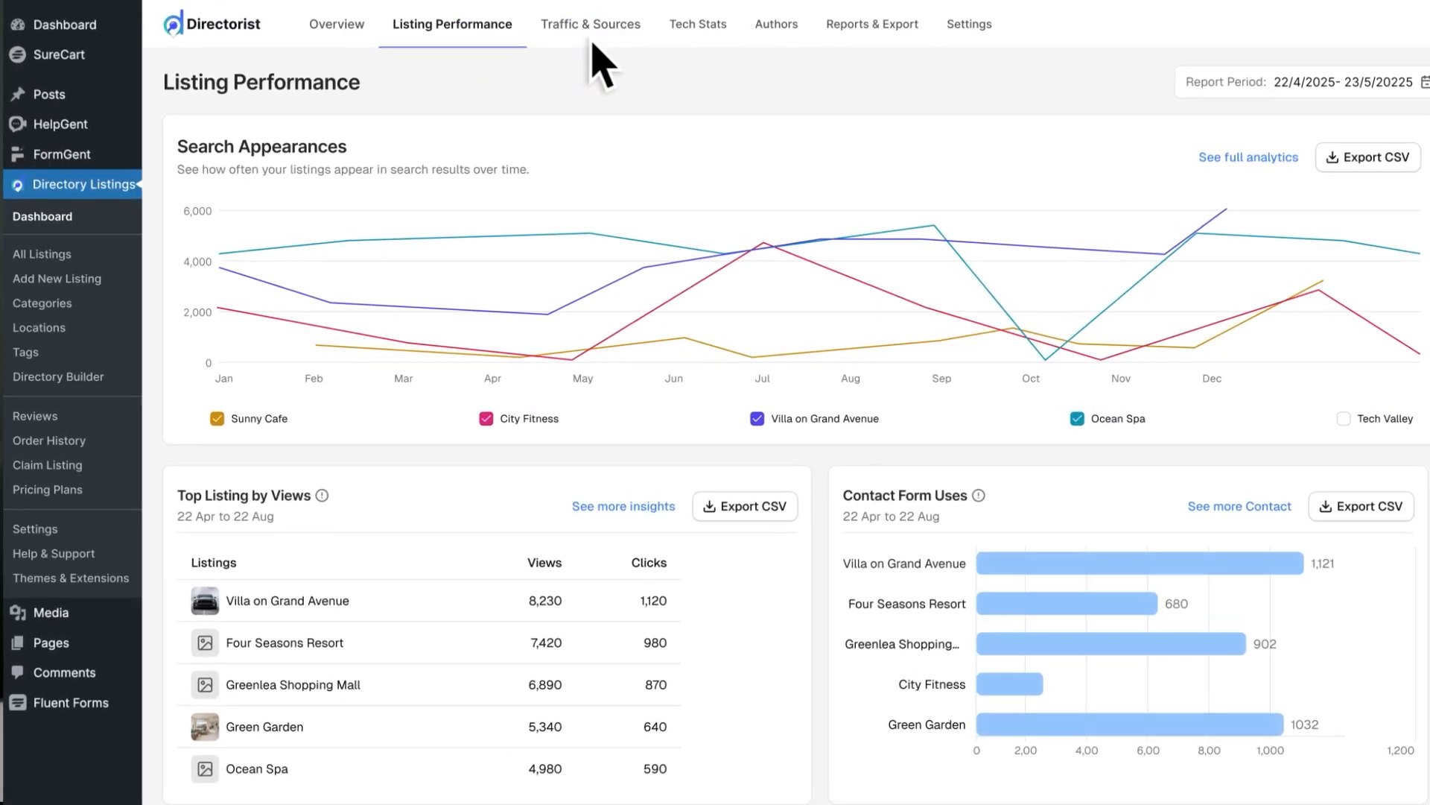
{"action": "left_click", "coordinate": [590, 24]}
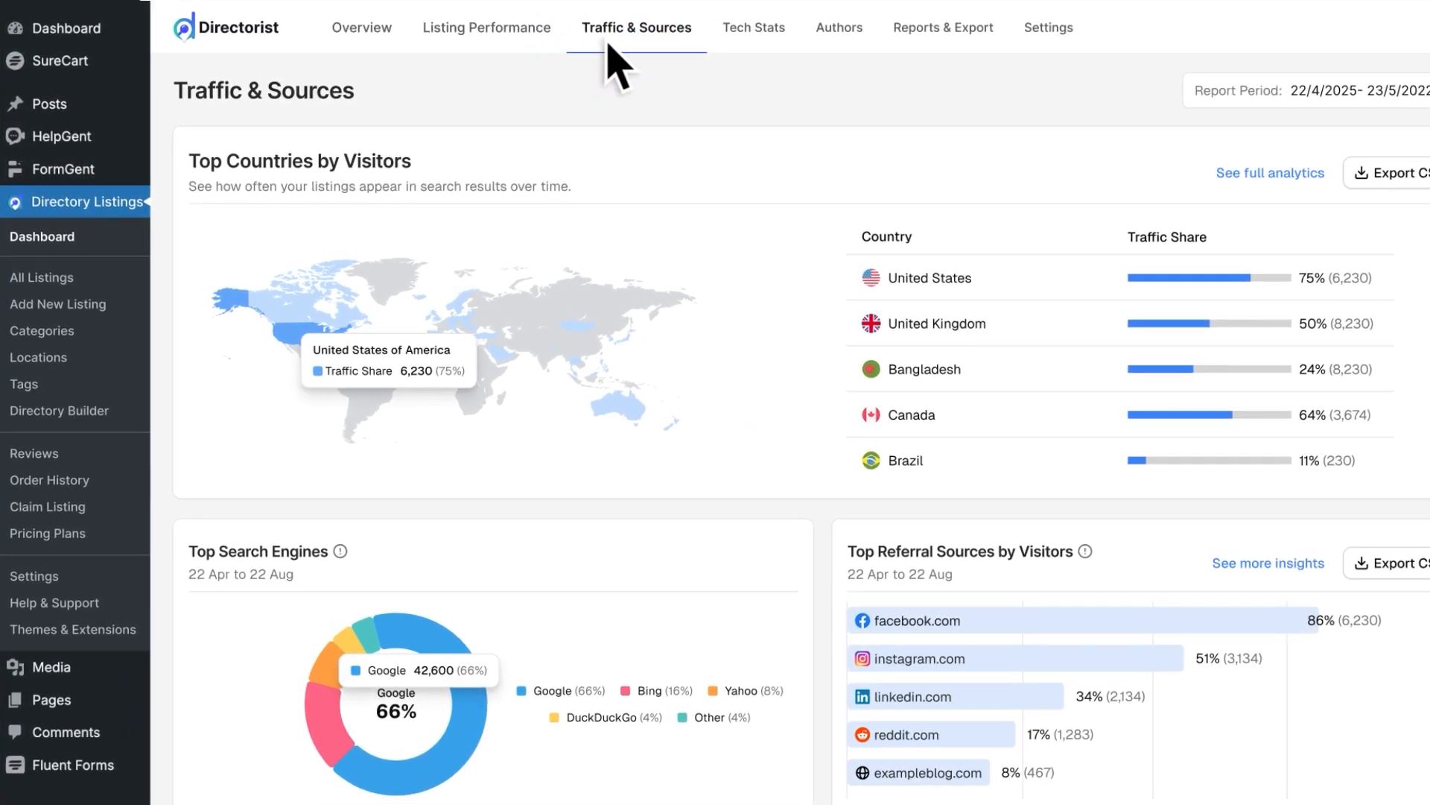
{"action": "left_click", "coordinate": [397, 27]}
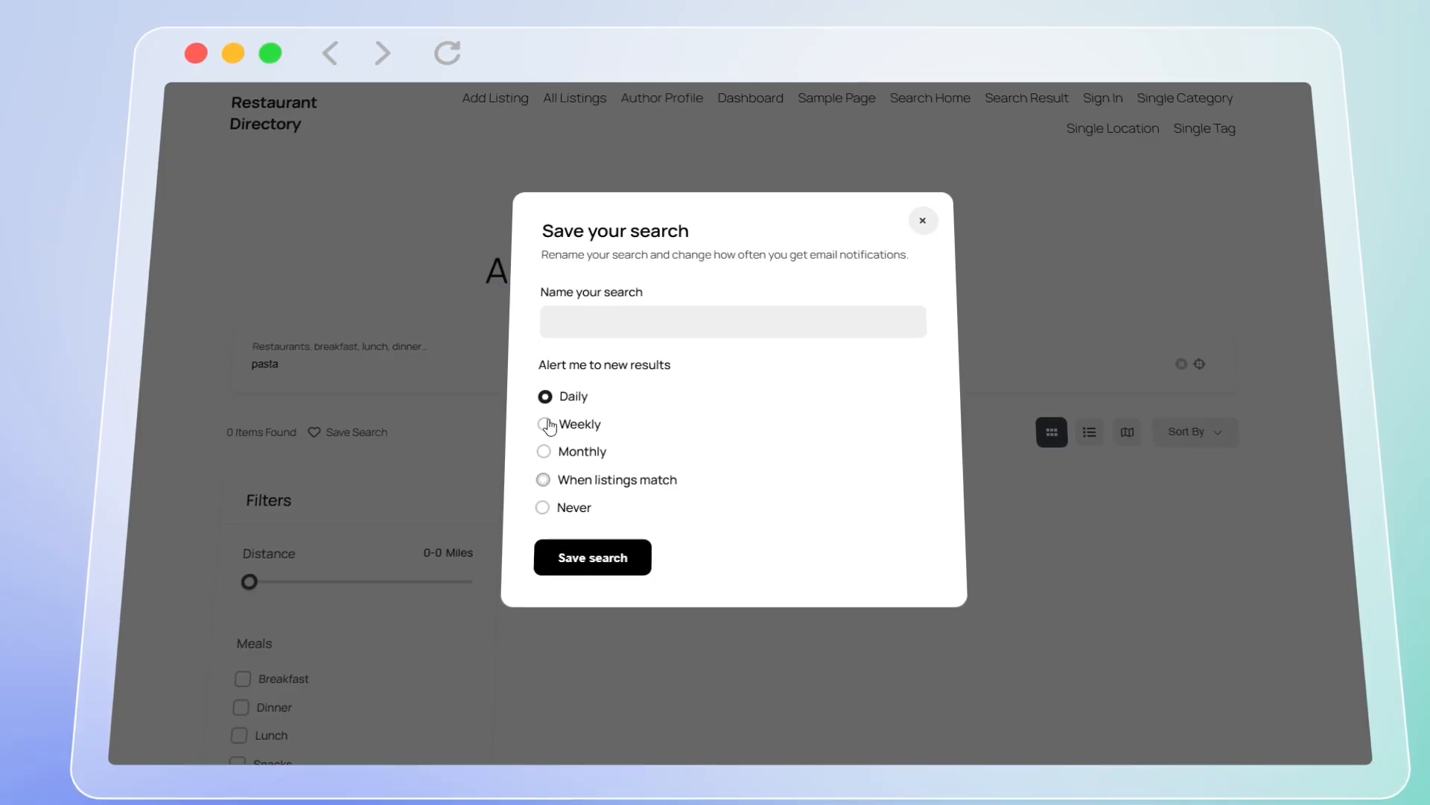
Step: Choose Weekly alerts for new results of the saved pasta search
{"action": "left_click", "coordinate": [544, 481]}
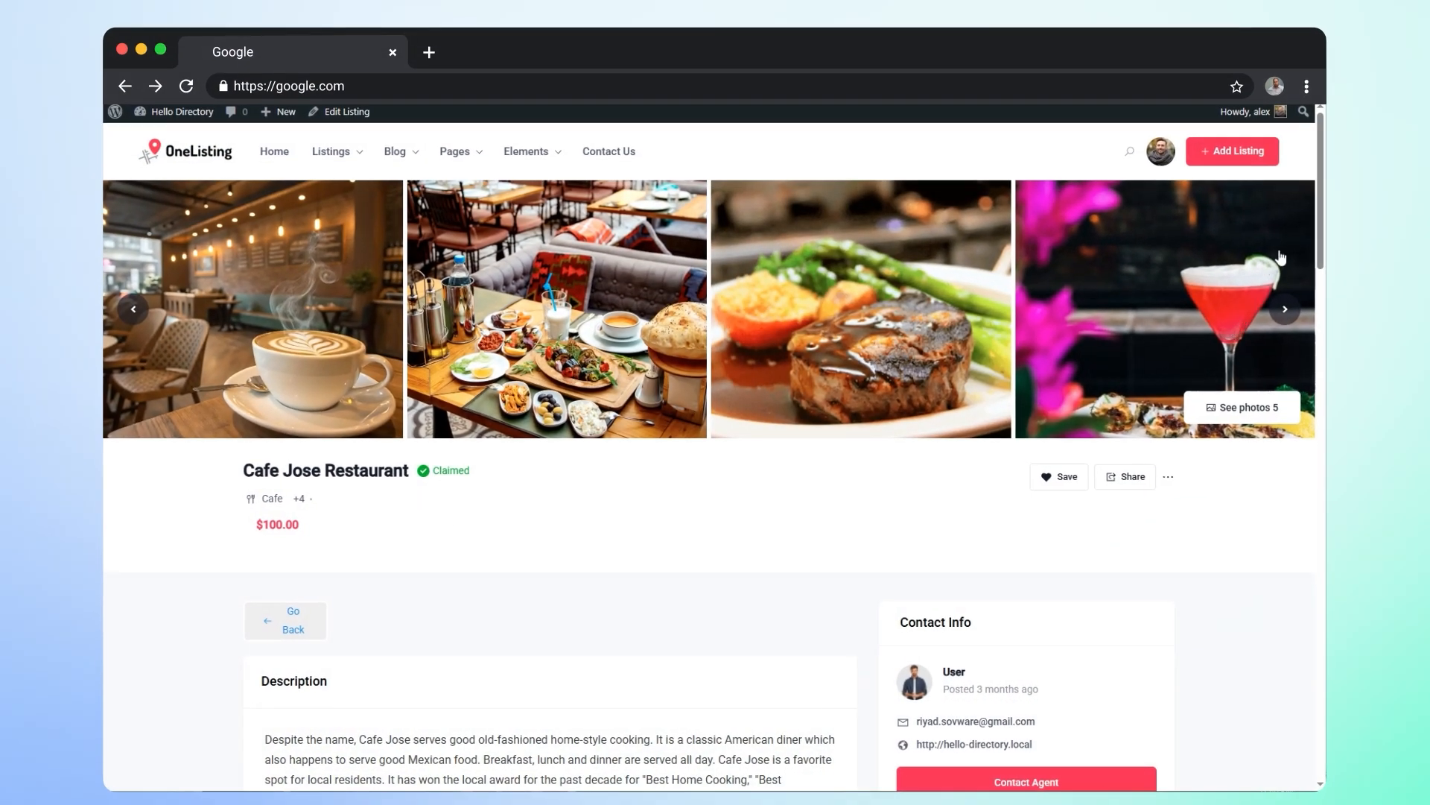
Step: Scroll the Cafe Jose Restaurant listing to view its gallery and description
{"action": "scroll", "scroll_direction": "down", "scroll_amount": 3}
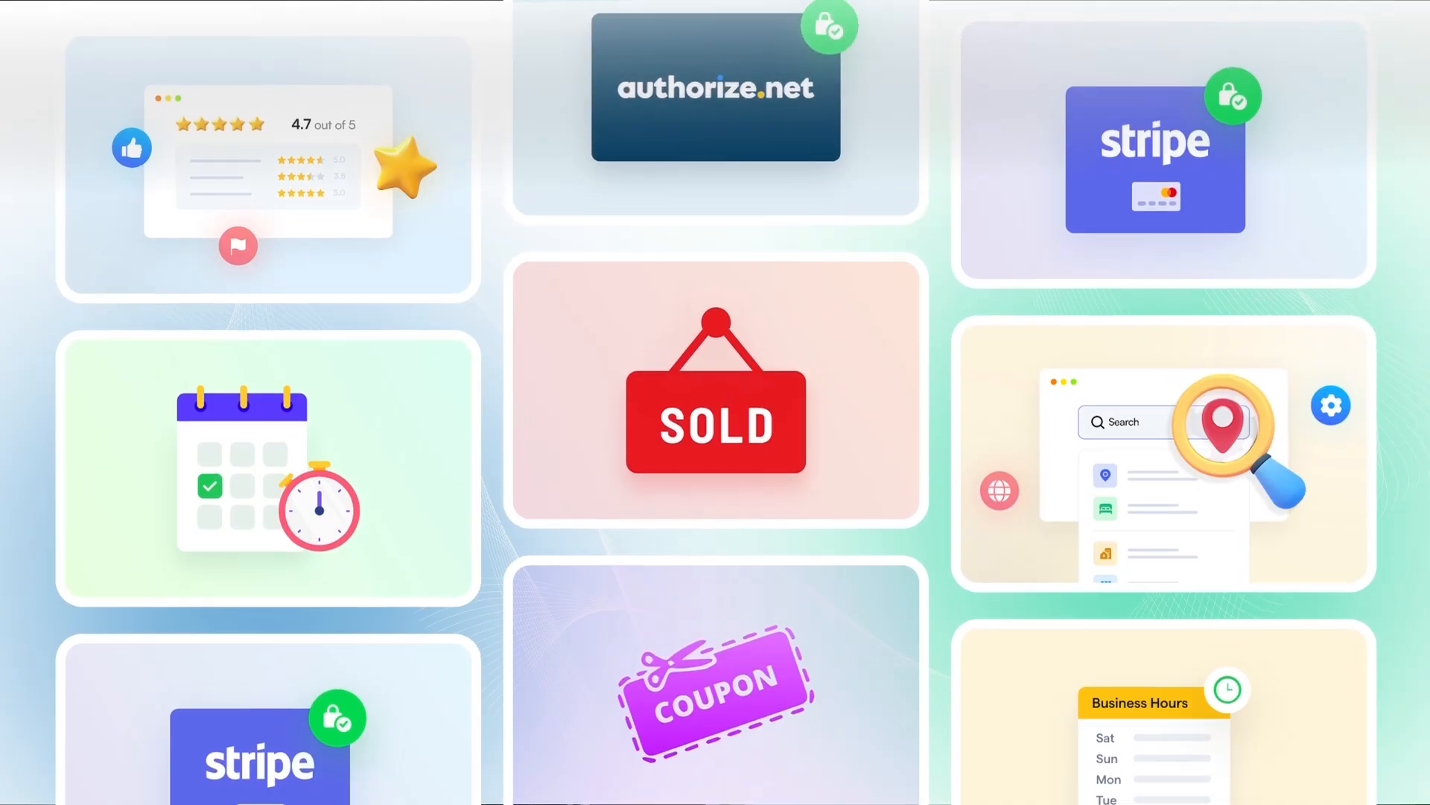
{"action": "scroll", "scroll_direction": "down", "scroll_amount": 3}
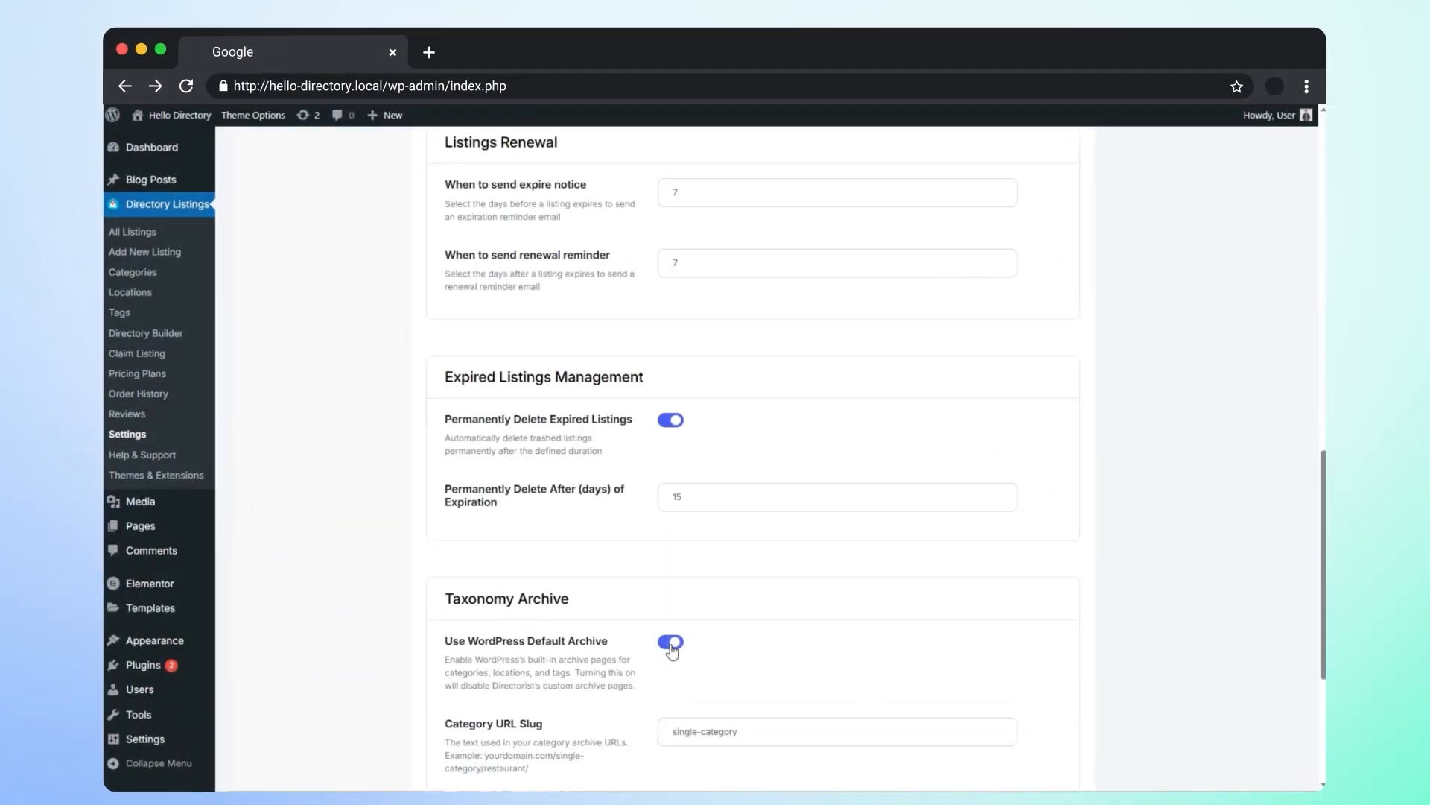
Step: Toggle Use WordPress Default Archive, then view the Restaurant directory's Single Page Layout
{"action": "left_click", "coordinate": [1033, 718]}
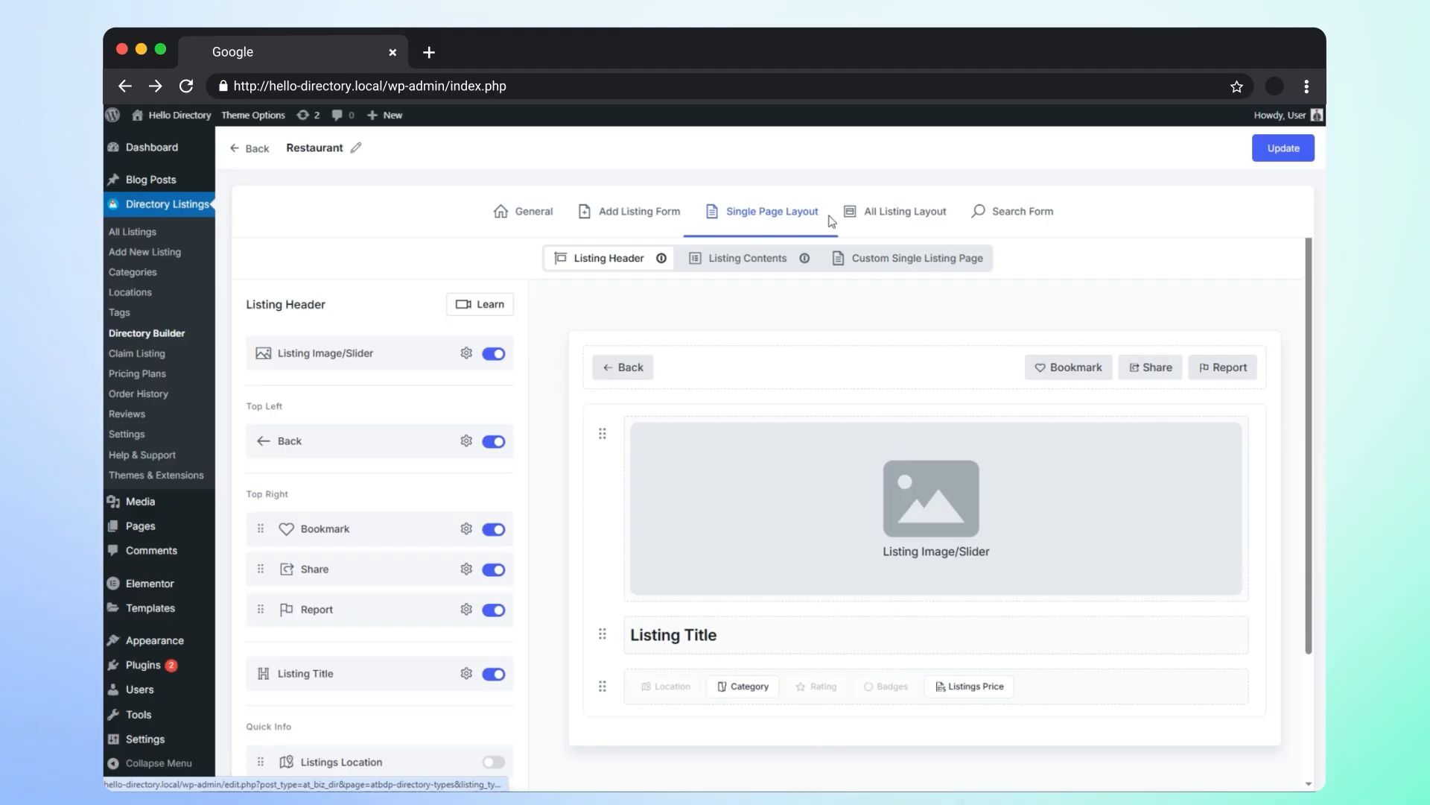
{"action": "left_click", "coordinate": [126, 434]}
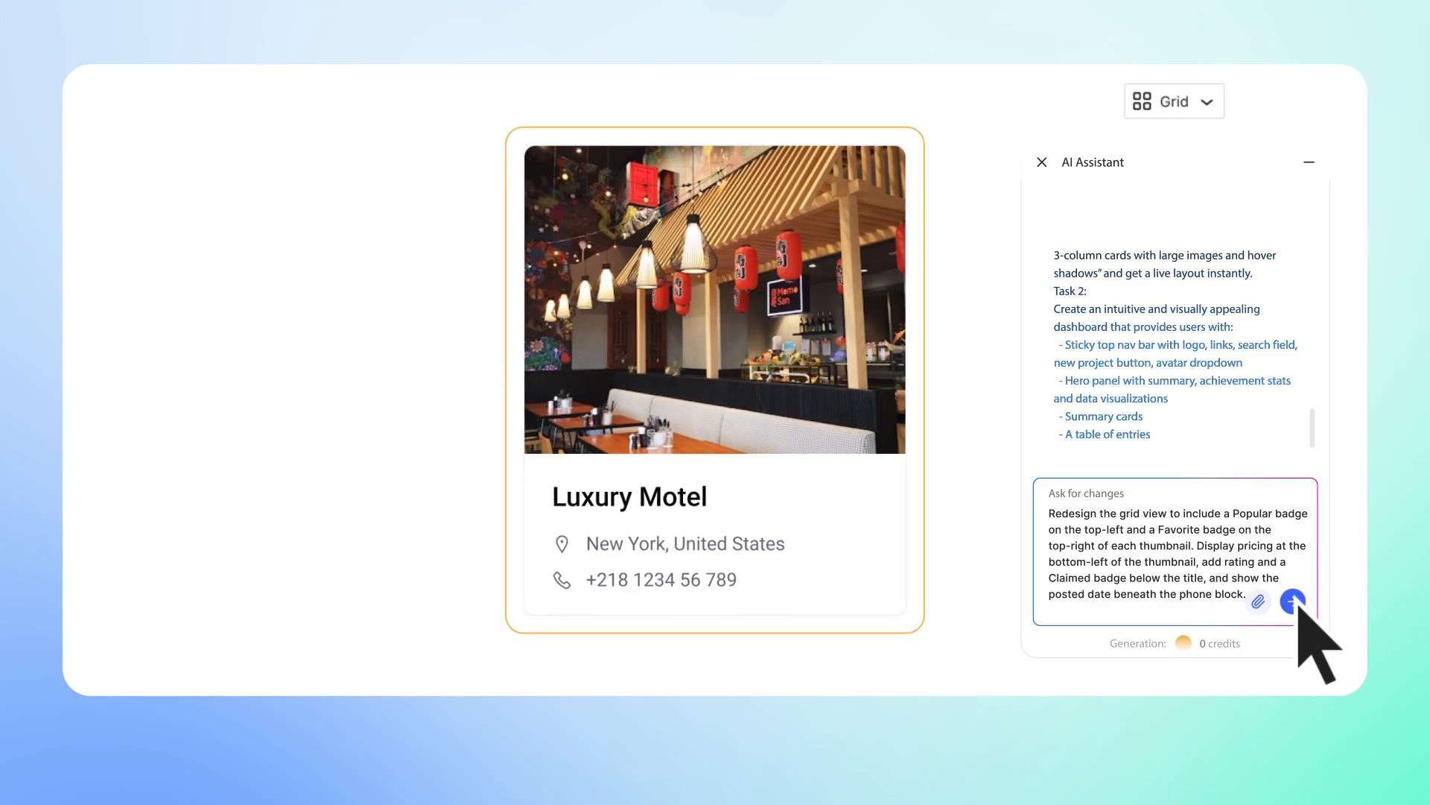
Step: Submit the Luxury Motel grid card redesign prompt, then browse directorist.com's directory types
{"action": "left_click", "coordinate": [1294, 600]}
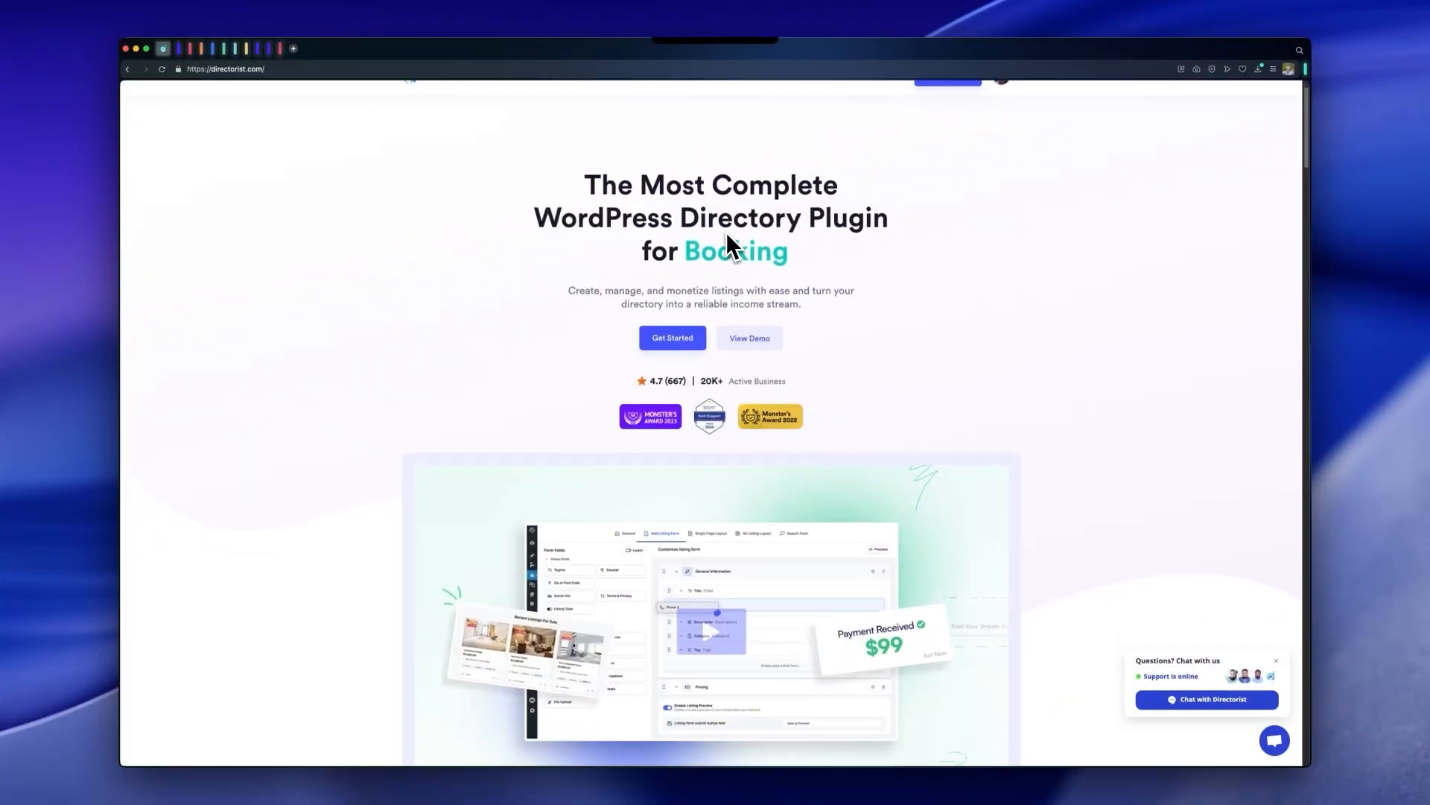
{"action": "scroll", "scroll_direction": "down", "scroll_amount": 3}
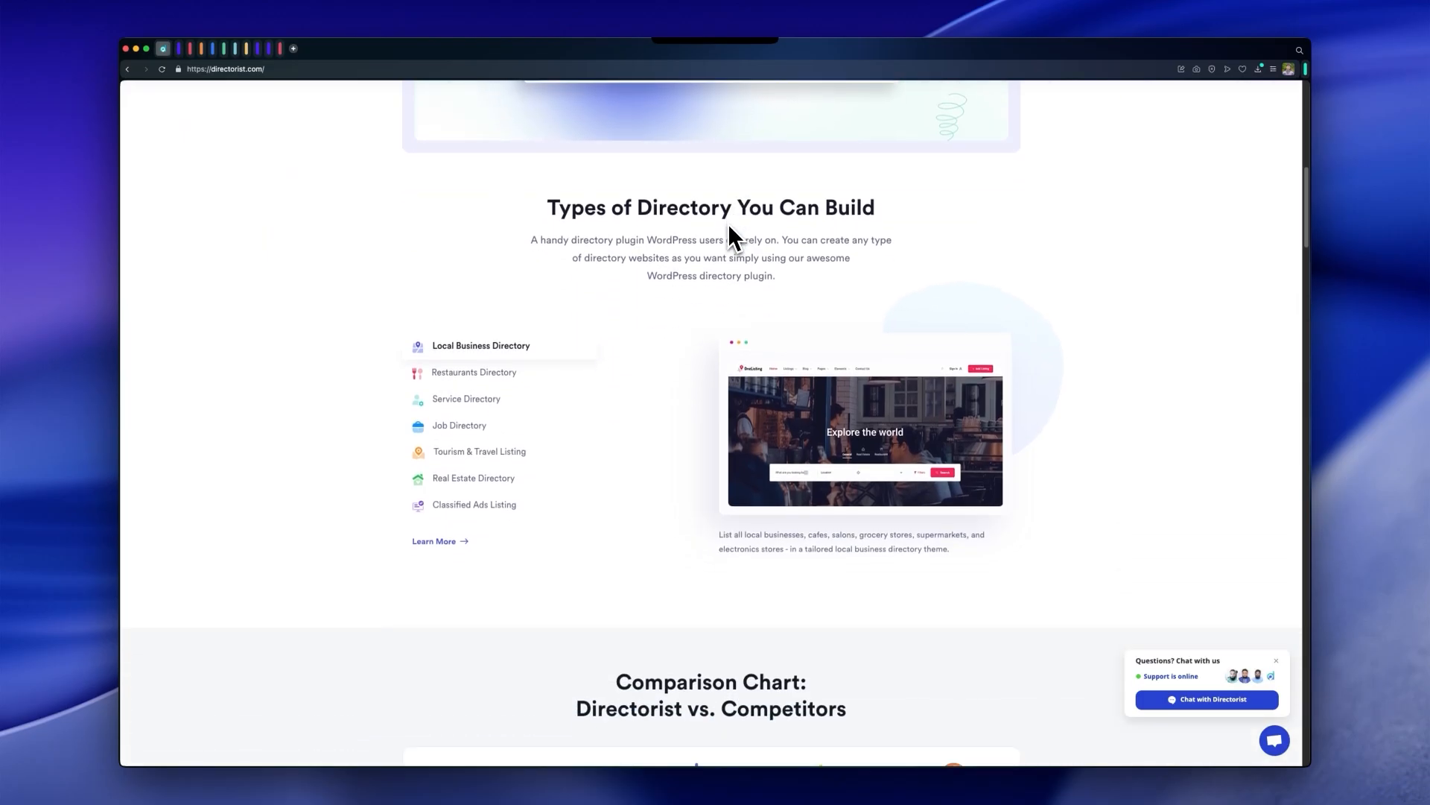